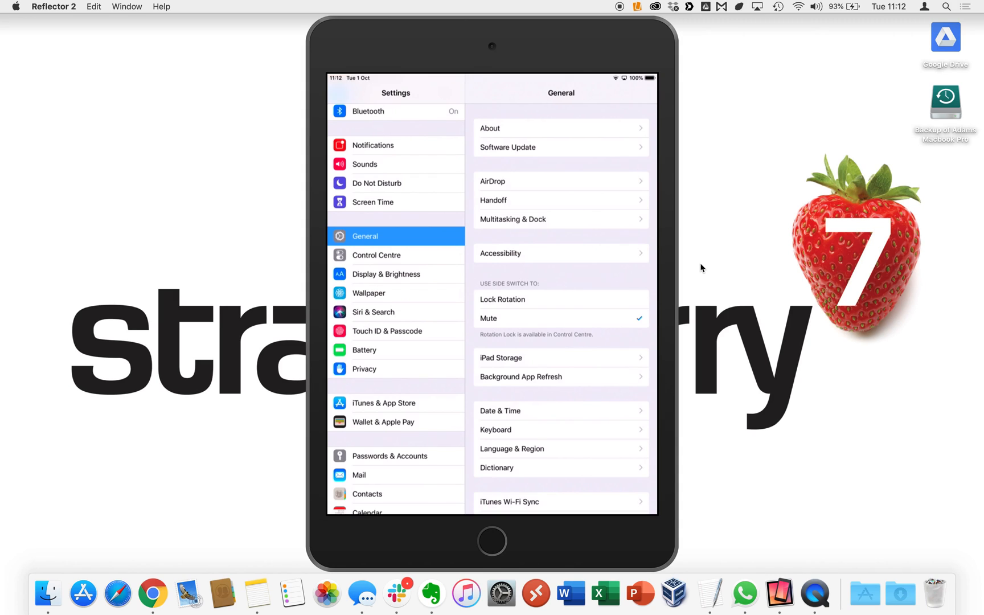
{"action": "mouse_move", "coordinate": [413, 75]}
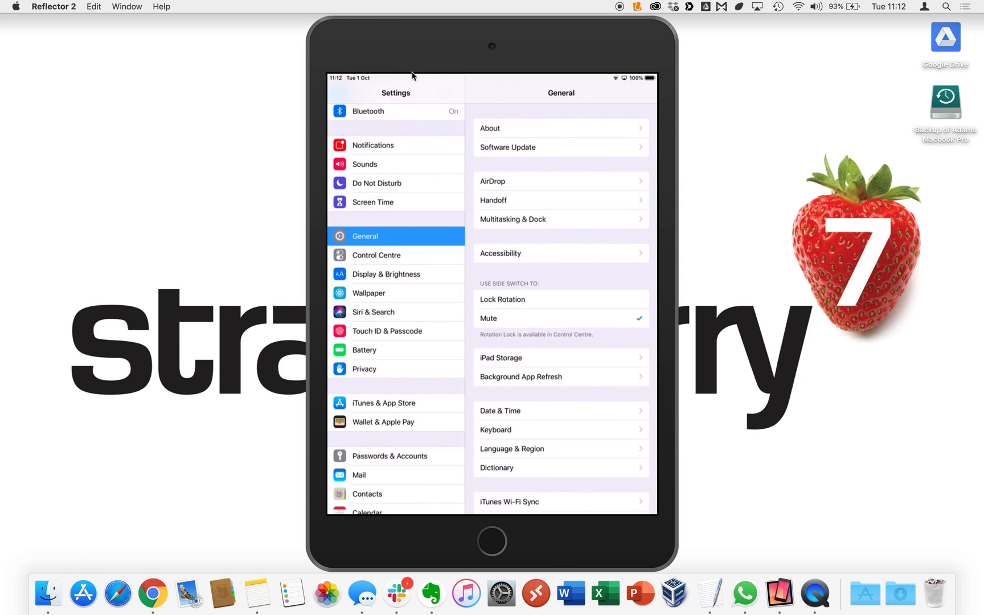
{"action": "mouse_move", "coordinate": [678, 382]}
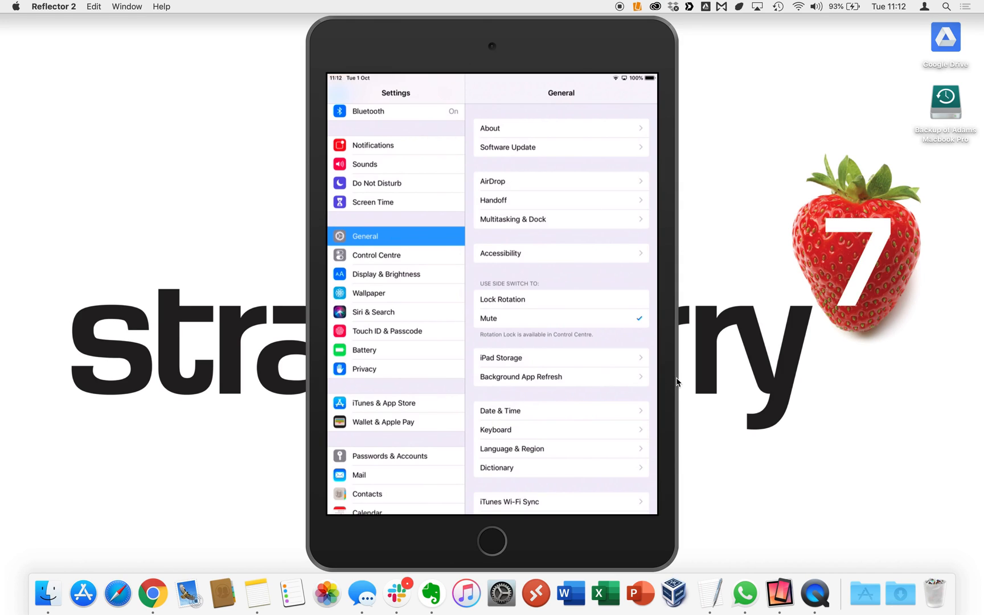
{"action": "mouse_move", "coordinate": [717, 388]}
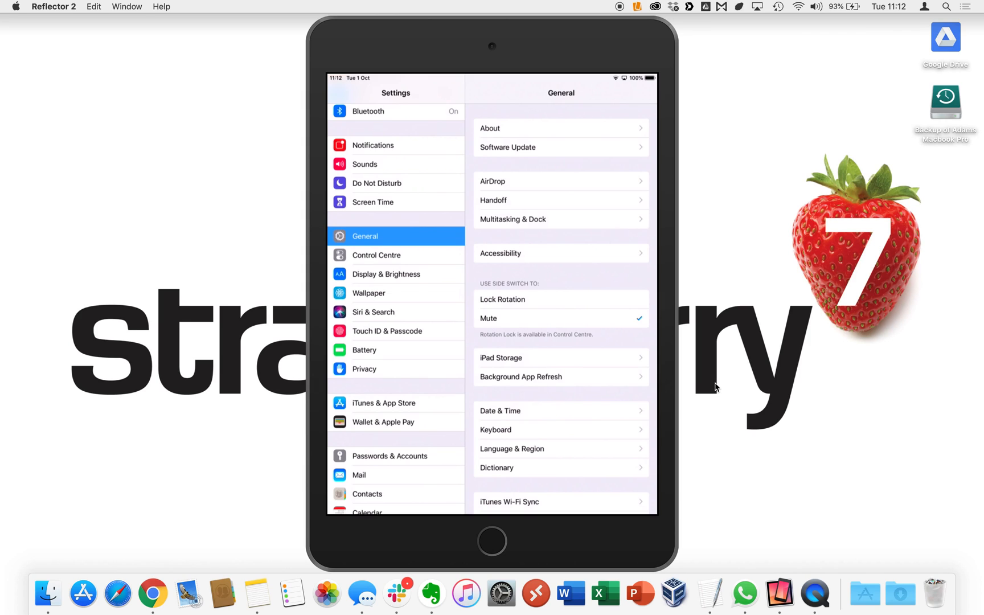
Reach an empty Exchange setup form via Passwords & Accounts and Add Account
{"action": "scroll", "scroll_direction": "down", "scroll_amount": 3}
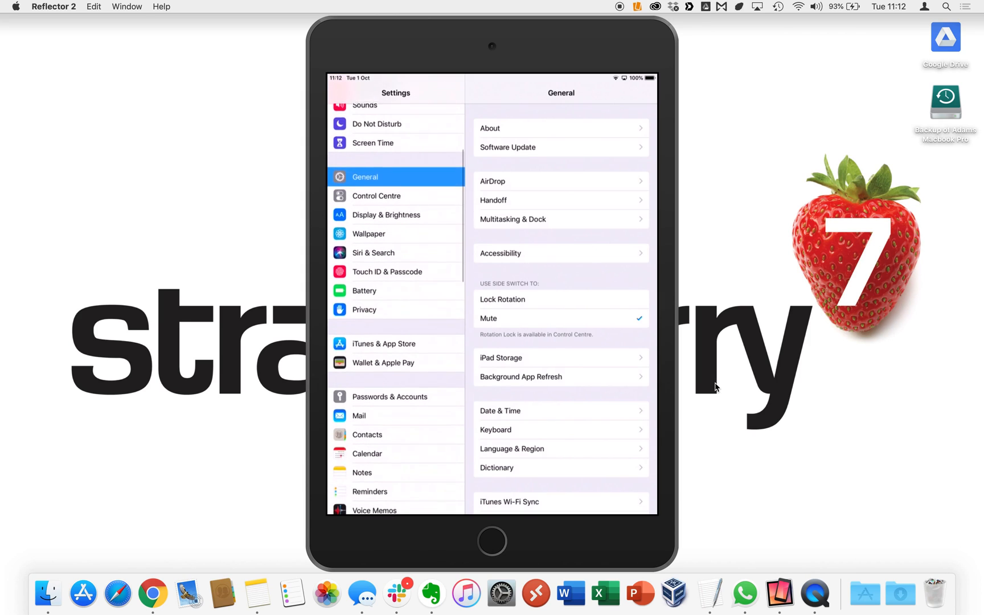
{"action": "scroll", "scroll_direction": "down", "scroll_amount": 3}
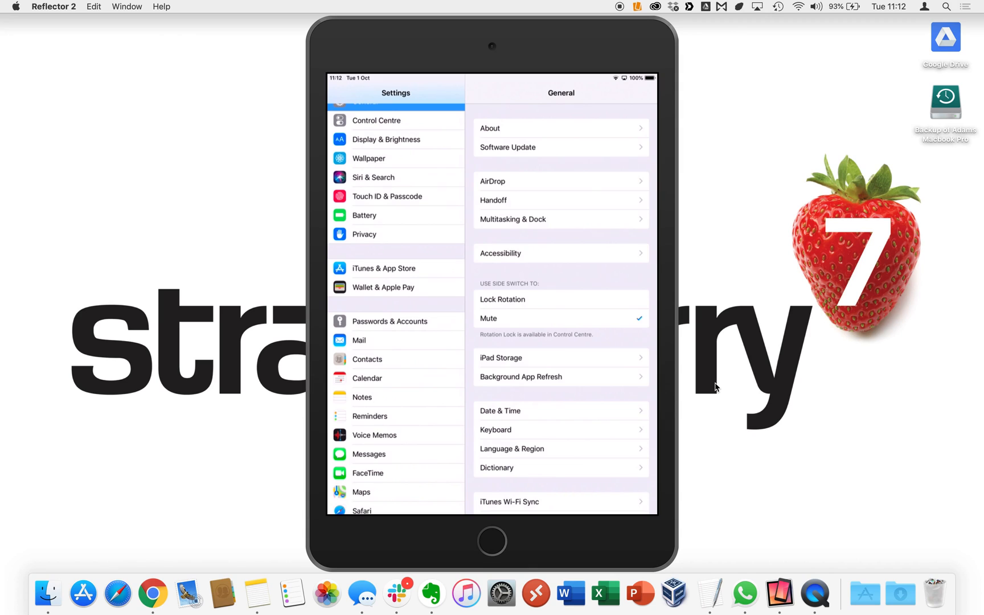
{"action": "left_click", "coordinate": [390, 321]}
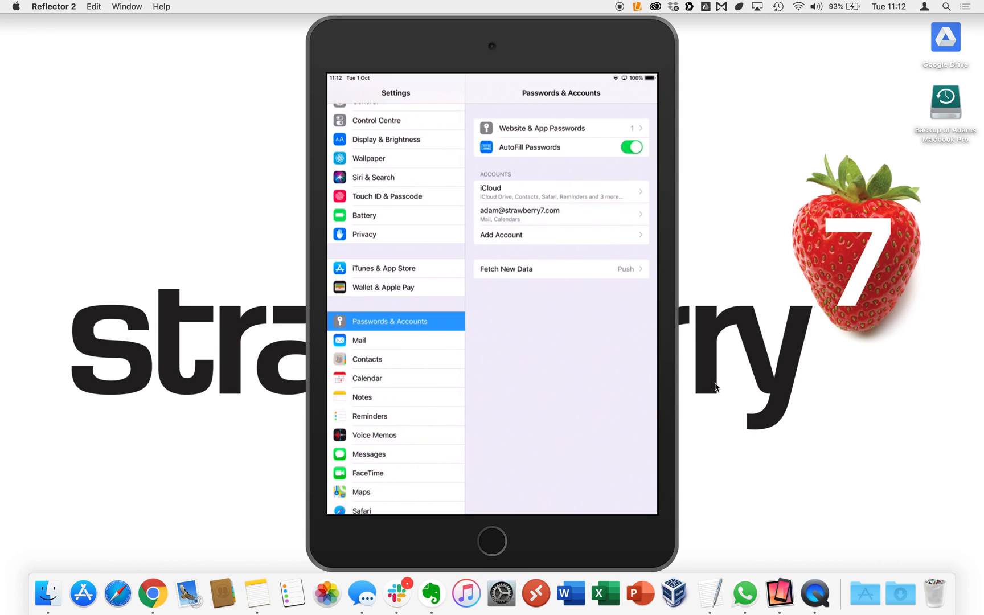
{"action": "left_click", "coordinate": [560, 234]}
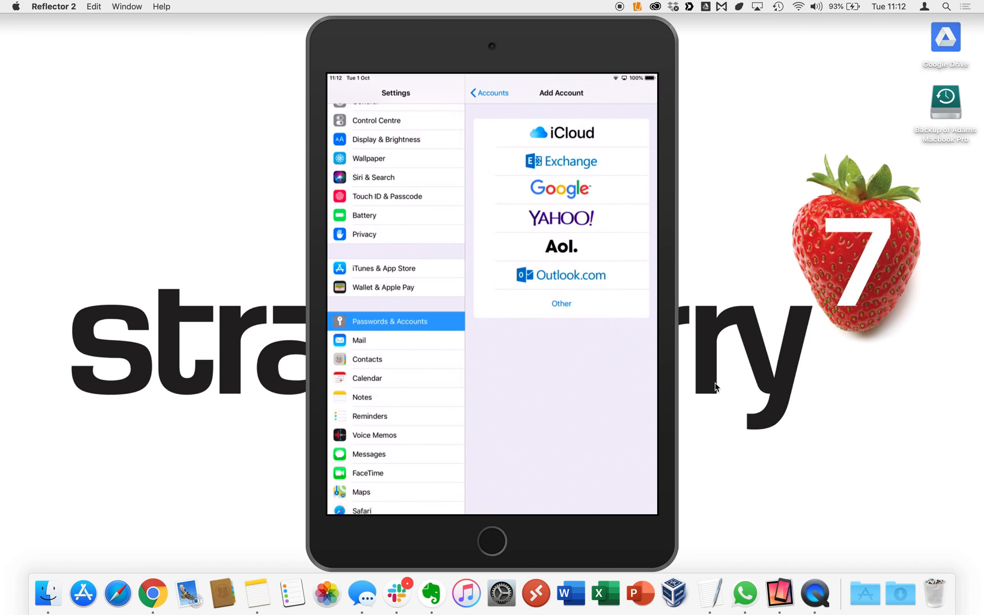
{"action": "left_click", "coordinate": [560, 161]}
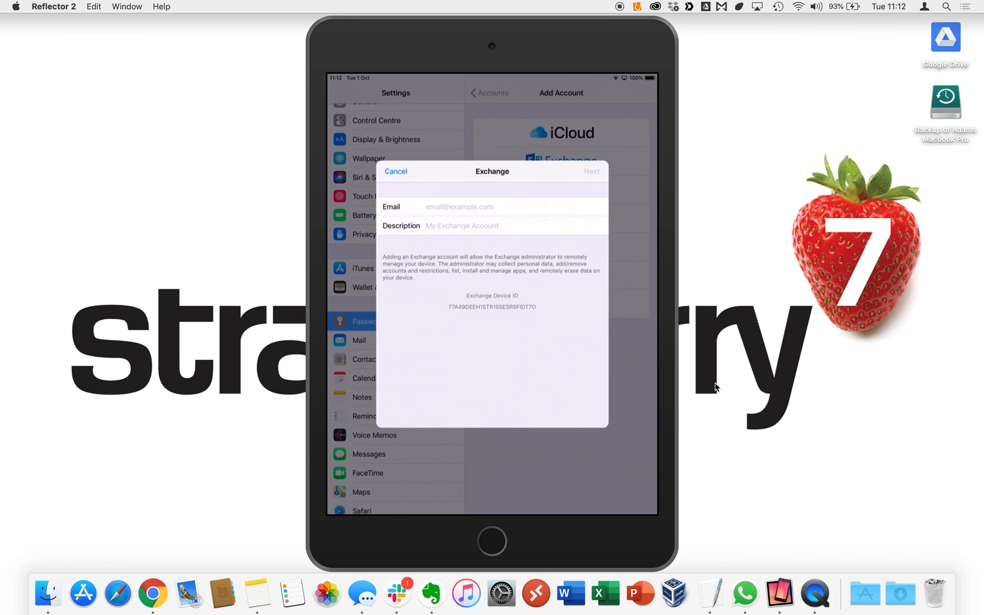
Enter the email address, description 'School Email' and the password, continuing to the server step
{"action": "left_click", "coordinate": [508, 206]}
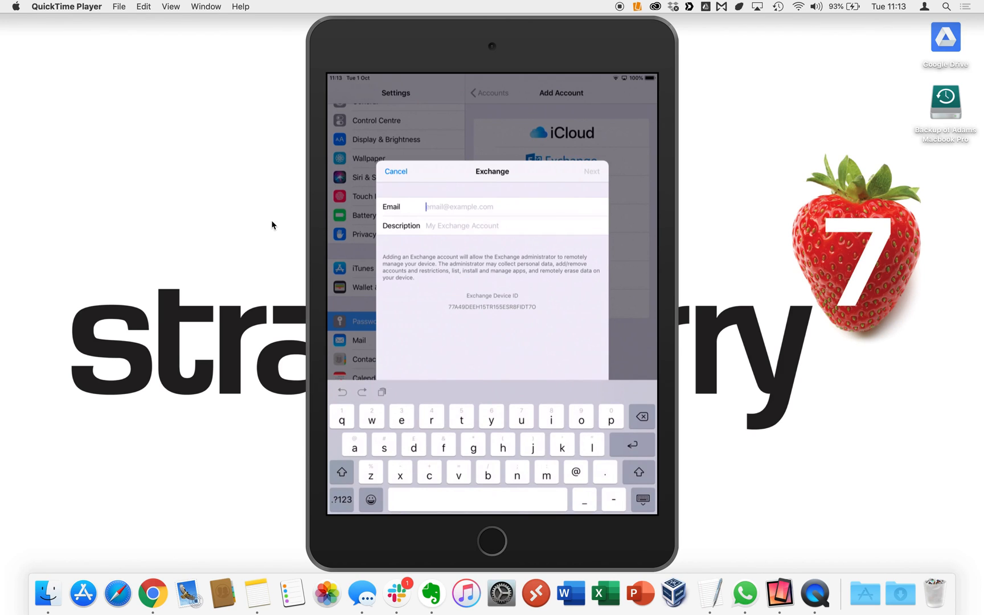
{"action": "left_click", "coordinate": [489, 207]}
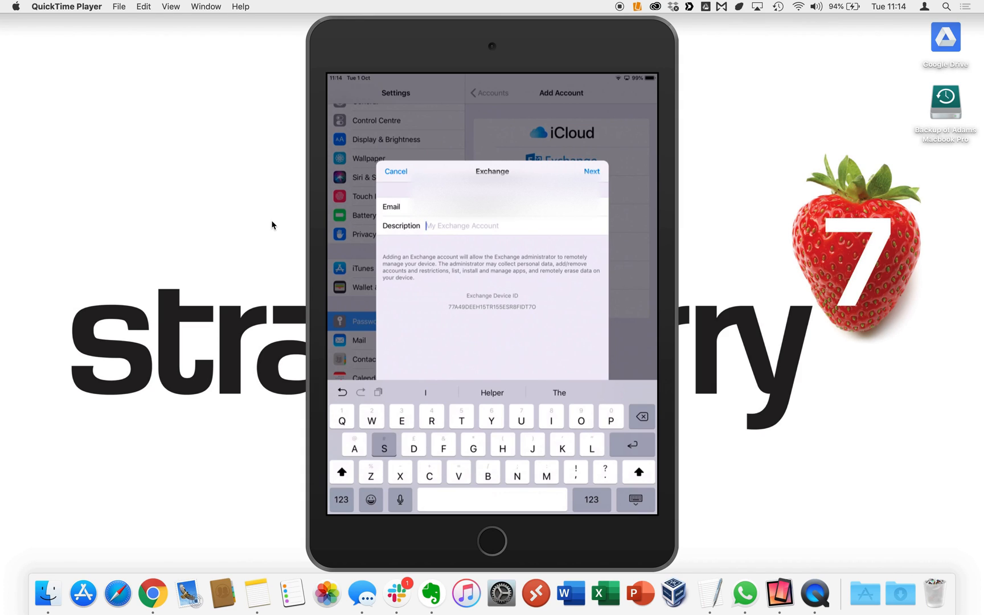
{"action": "type", "text": "School"}
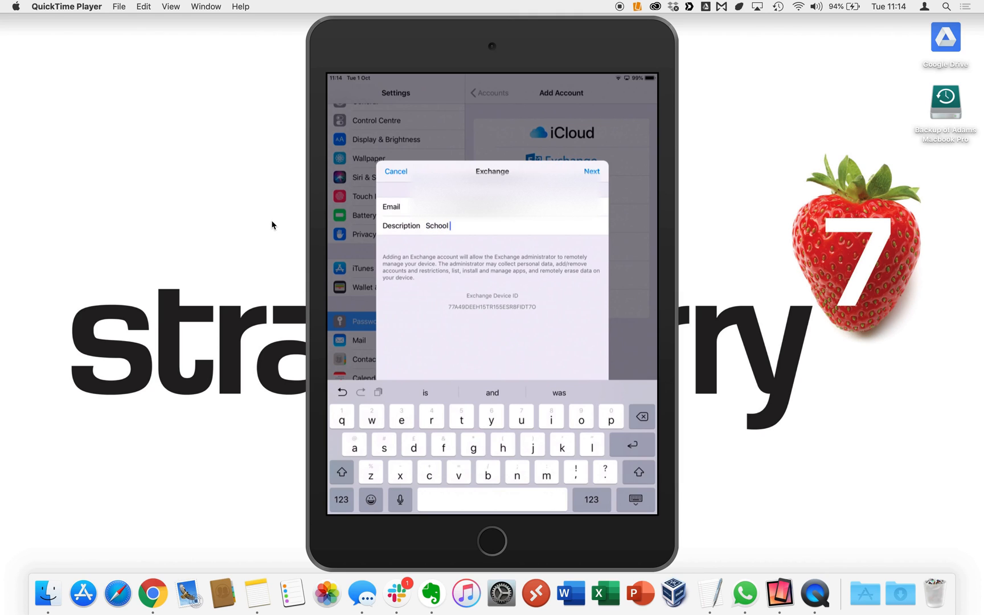
{"action": "type", "text": "Email"}
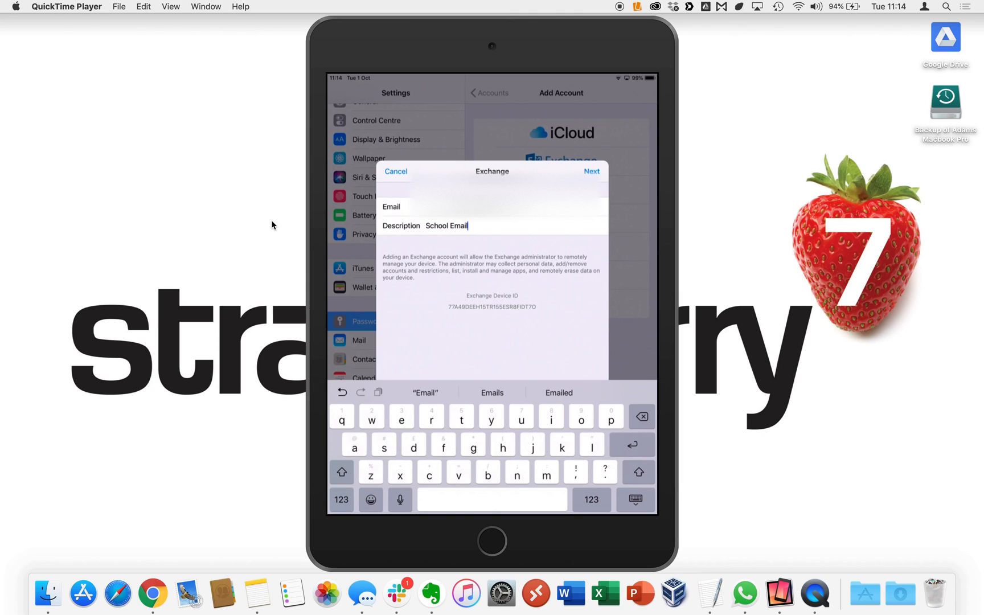
{"action": "left_click", "coordinate": [590, 171]}
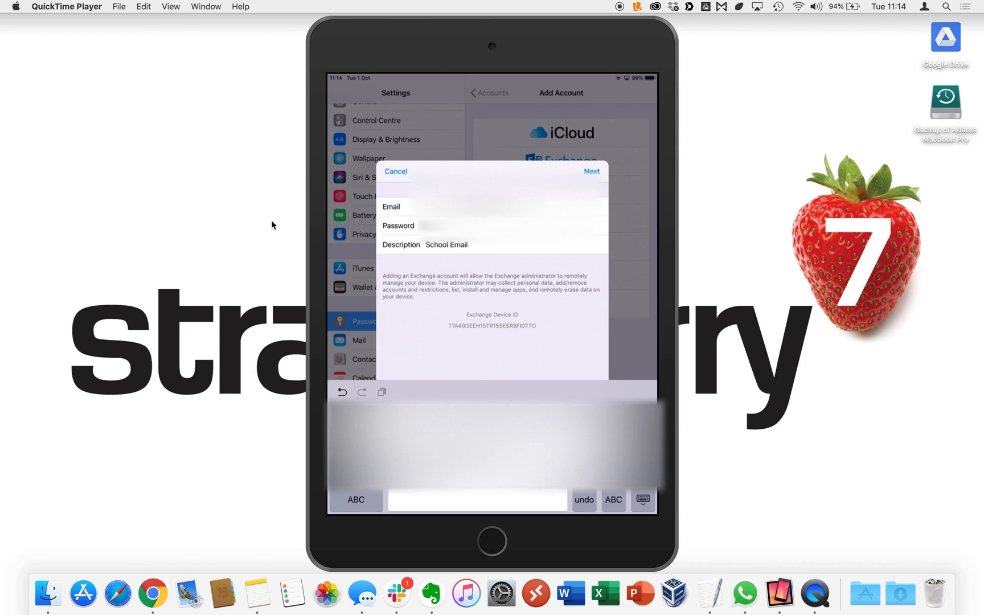
{"action": "left_click", "coordinate": [589, 171]}
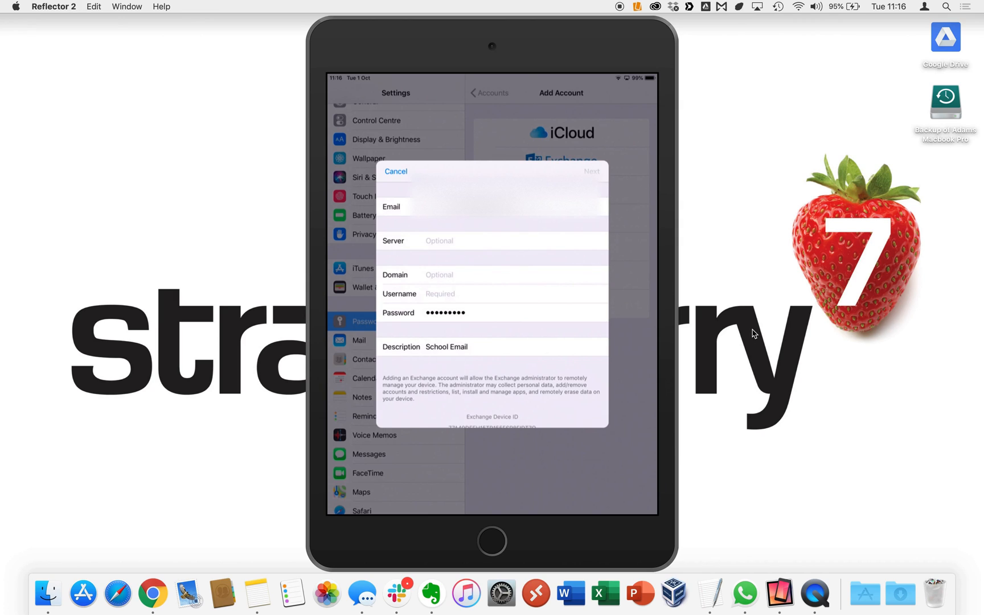
Enter server mail.lgflmail.org, domain LGFLMAIL and the username, then proceed to sync options
{"action": "left_click", "coordinate": [514, 206]}
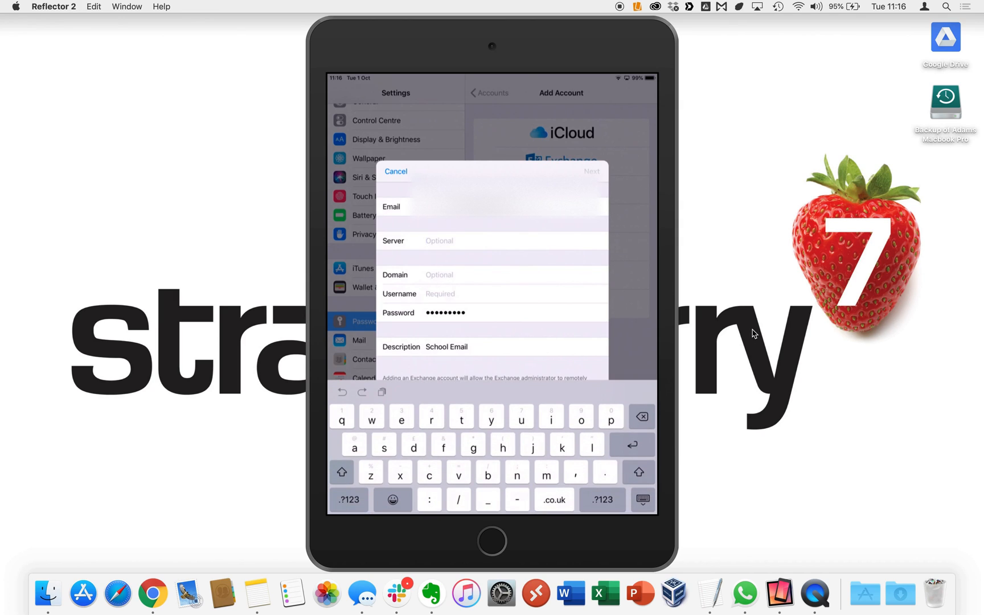
{"action": "type", "text": "mail.lgflmail.org"}
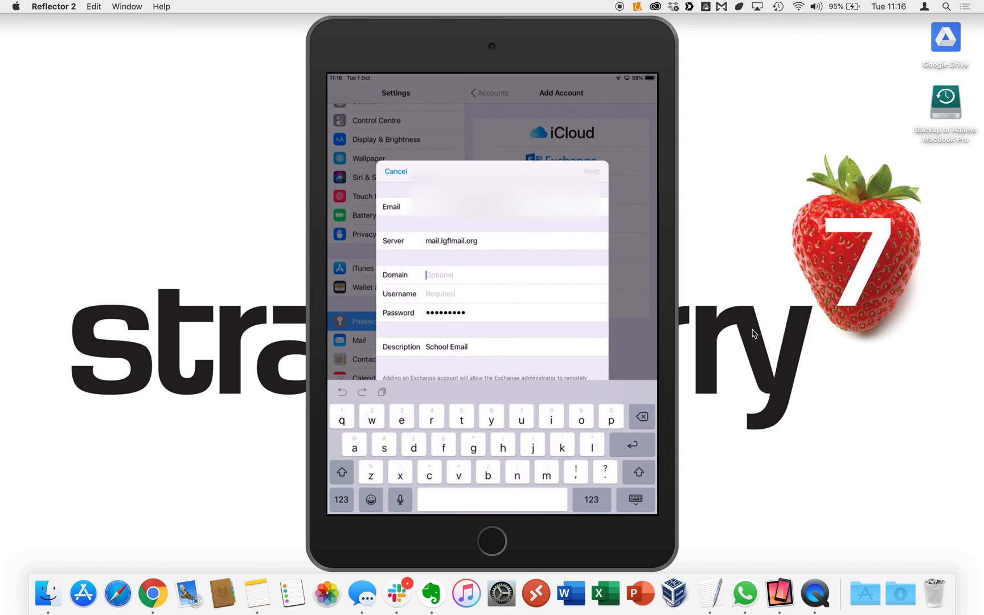
{"action": "type", "text": "LG"}
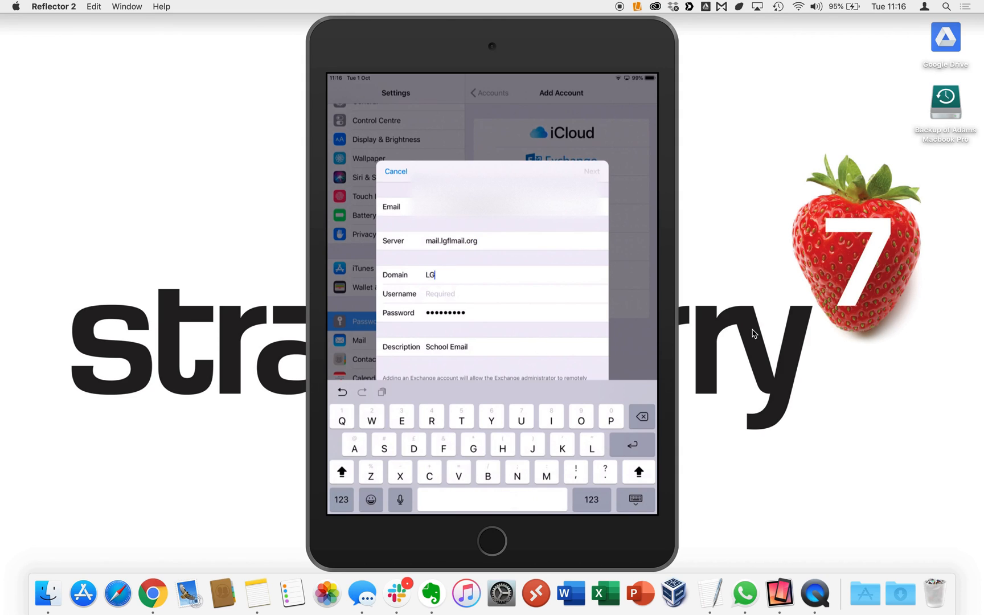
{"action": "type", "text": "FLMAIL"}
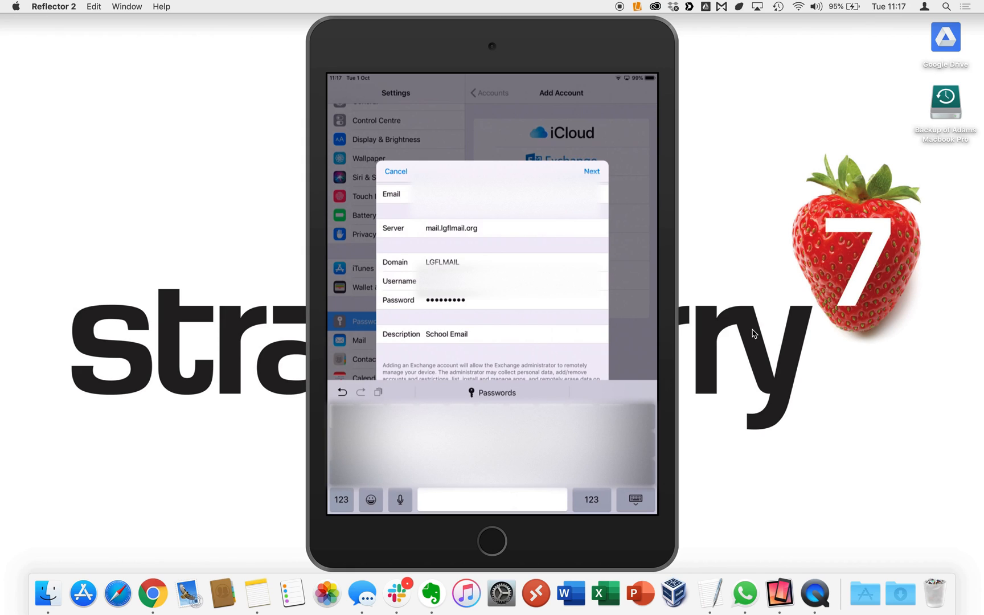
{"action": "left_click", "coordinate": [340, 500]}
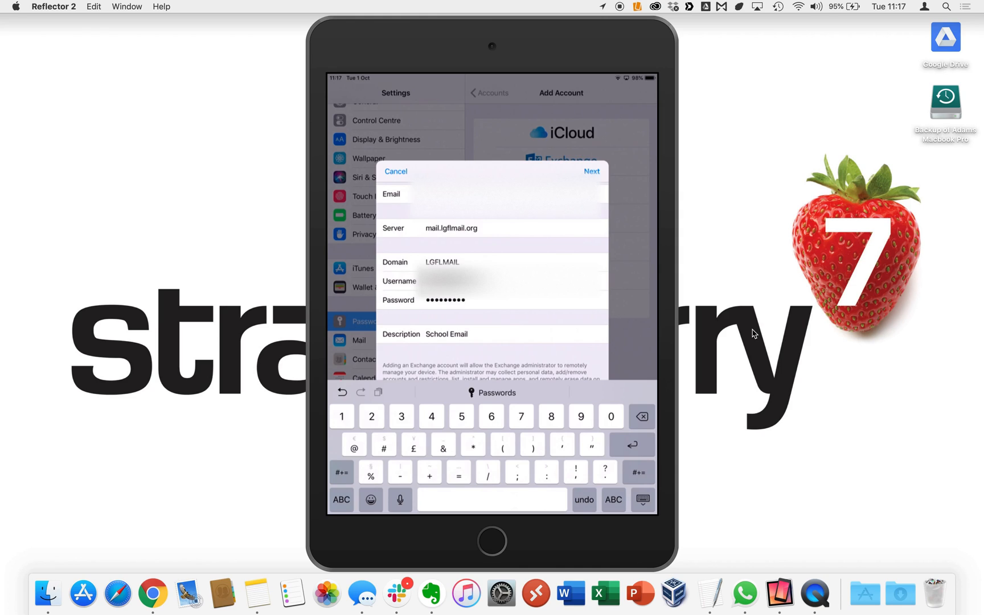
{"action": "left_click", "coordinate": [591, 170]}
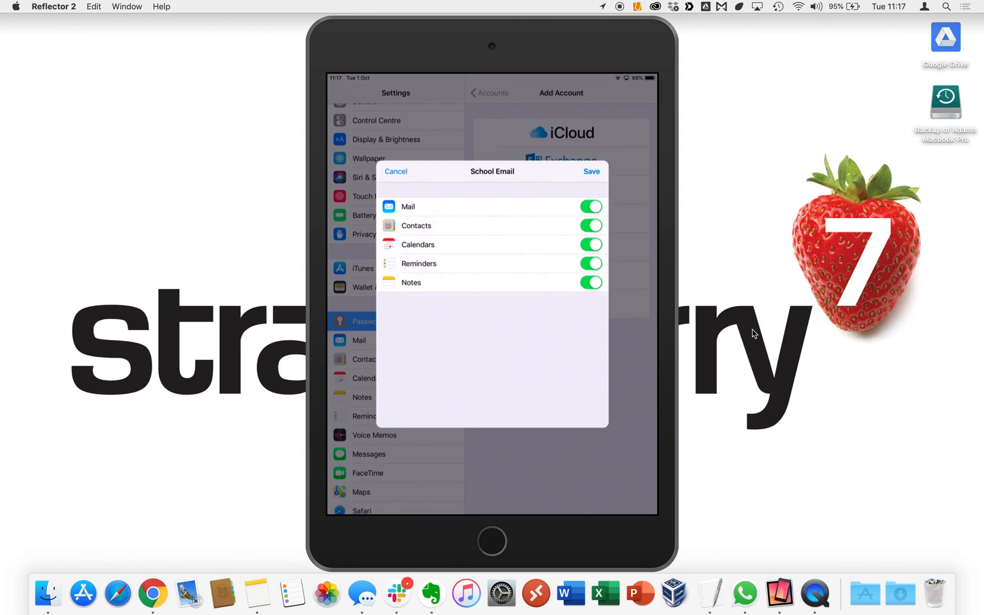
Turn off Contacts, Calendars, Reminders and Notes syncing and save the account with Mail only
{"action": "left_click", "coordinate": [589, 263]}
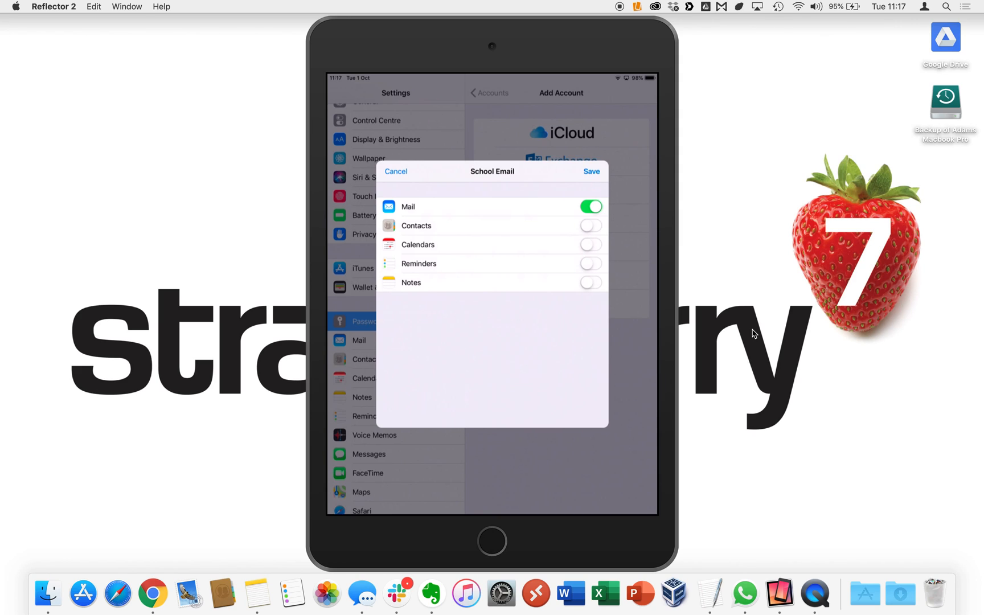
{"action": "left_click", "coordinate": [590, 170]}
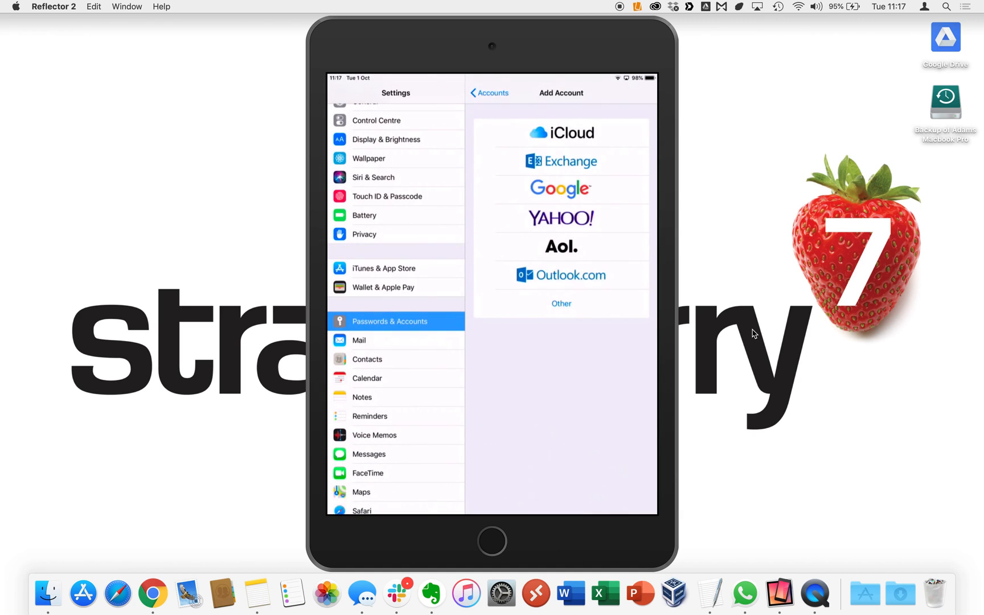
Set School Email's Mail Days to Sync to No Limit from the Accounts list
{"action": "left_click", "coordinate": [489, 92]}
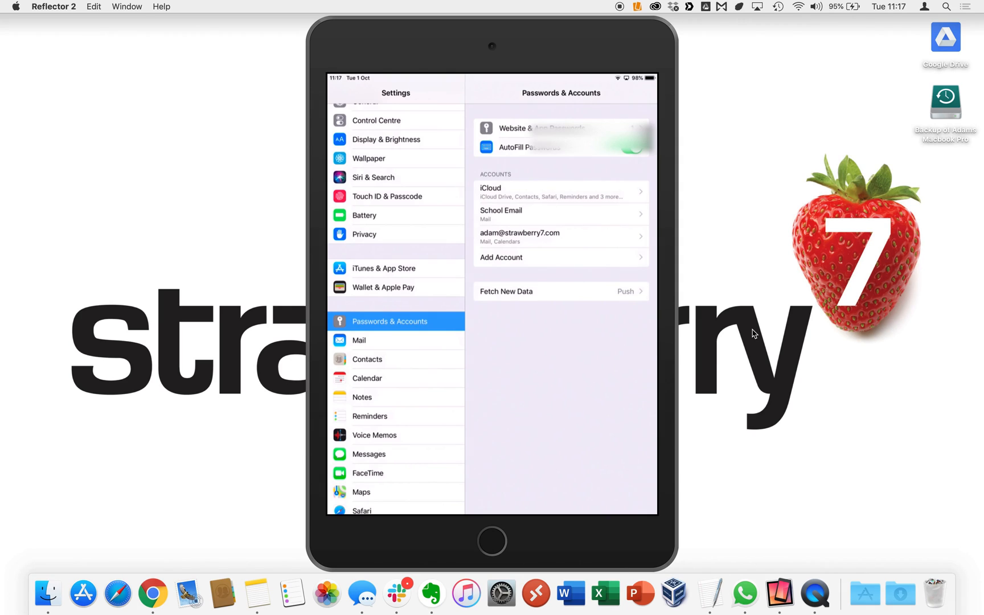
{"action": "left_click", "coordinate": [560, 213]}
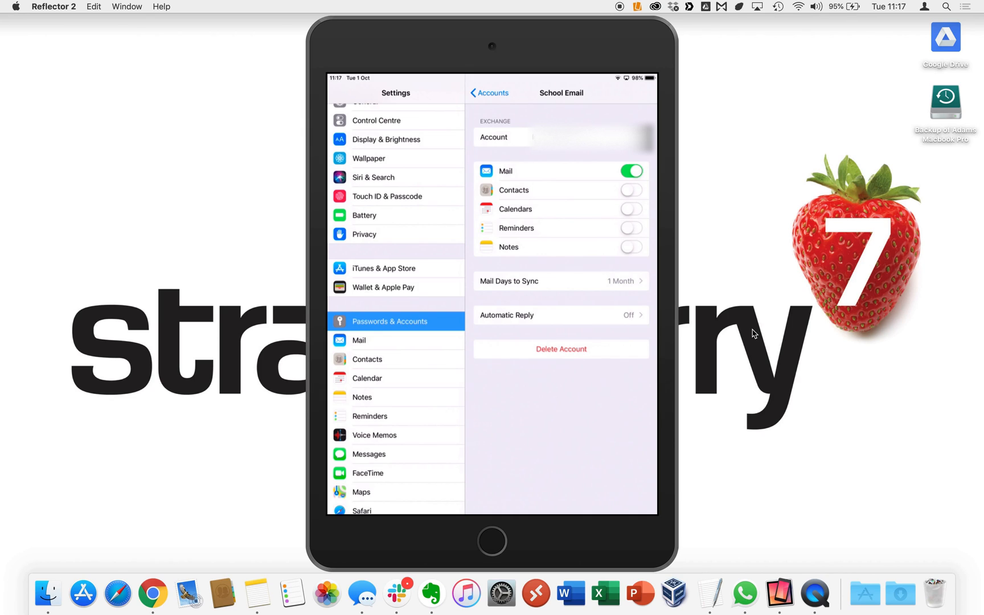
{"action": "left_click", "coordinate": [560, 280]}
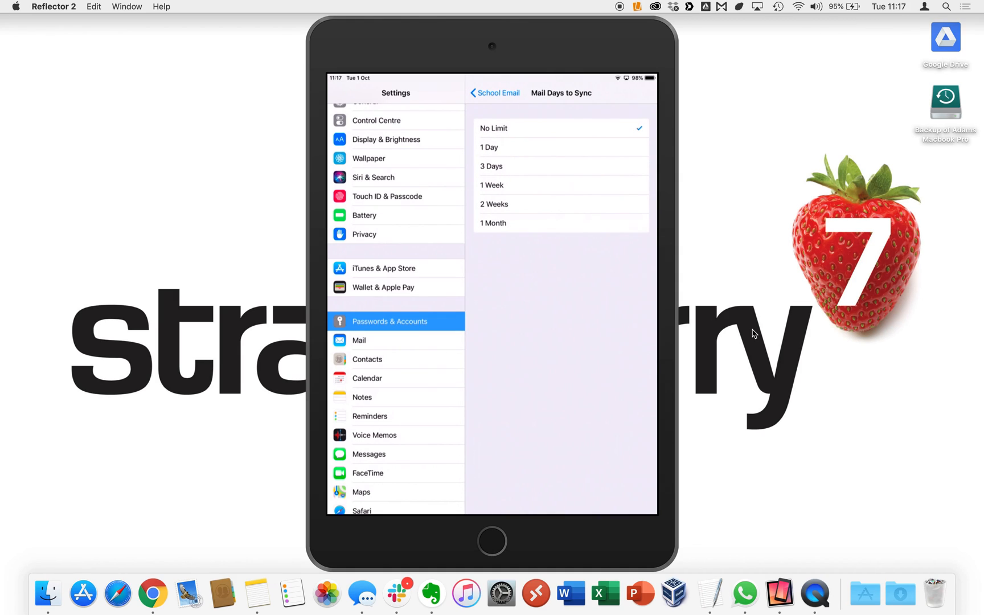
{"action": "left_click", "coordinate": [494, 93]}
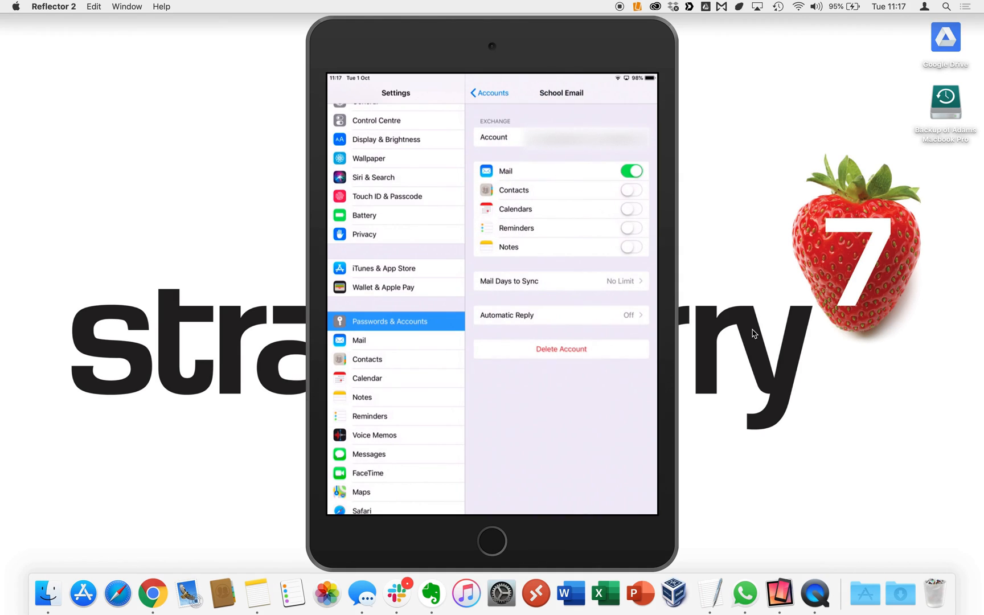